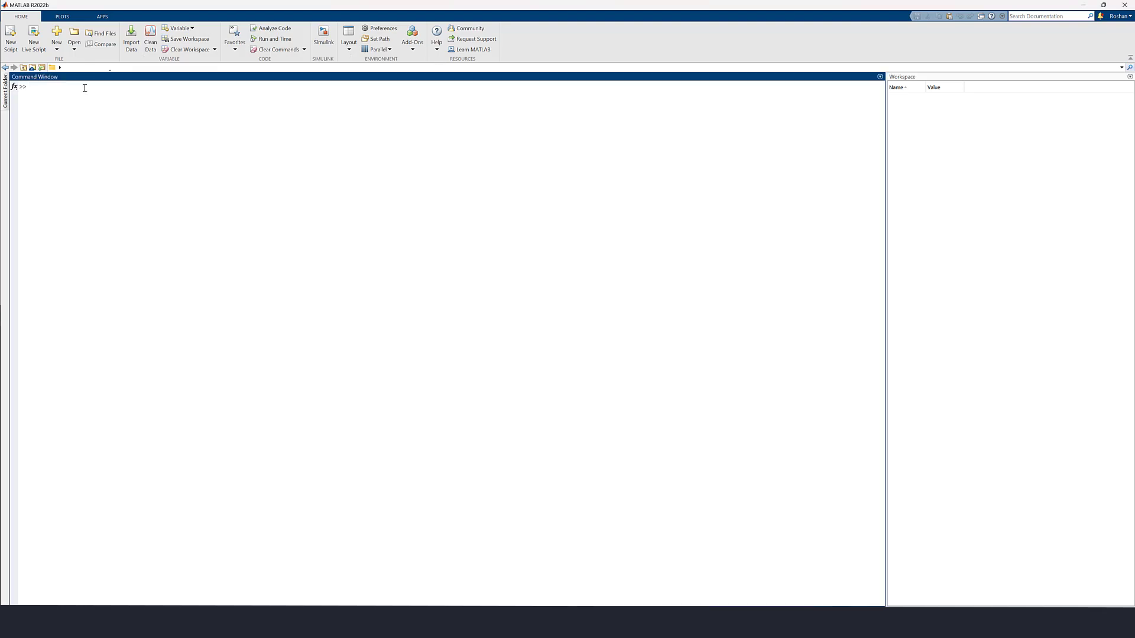
Enter simulink.compiler.example.AppGeneration; to open the F-14 app generation example model
{"action": "type", "text": "simulink.compiler.example.AppGeneration;"}
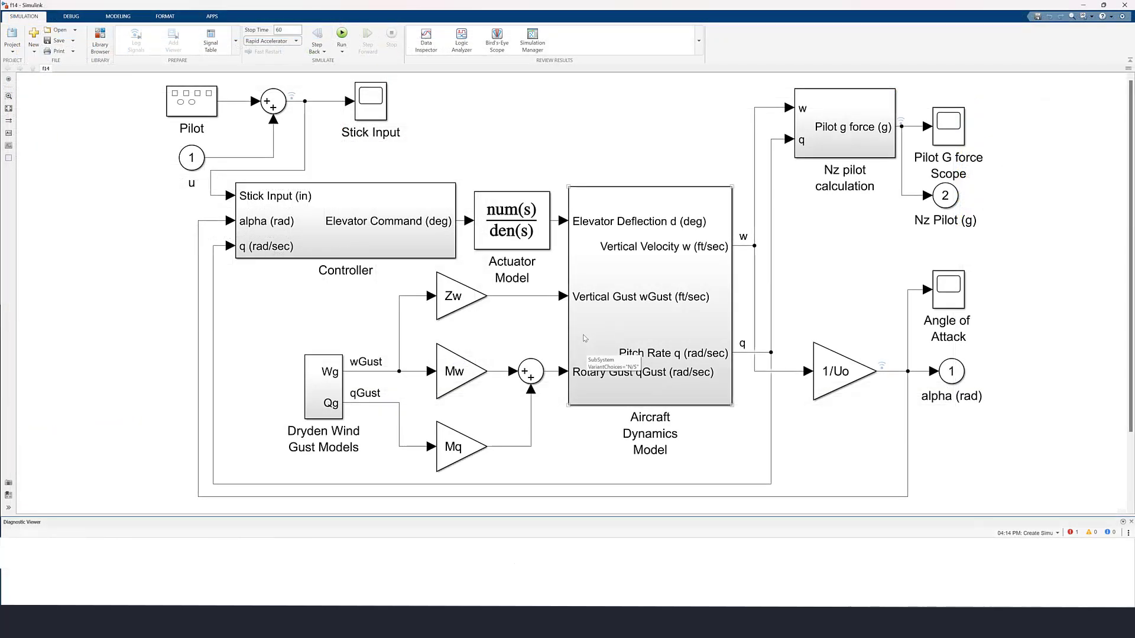
{"action": "mouse_move", "coordinate": [539, 345]}
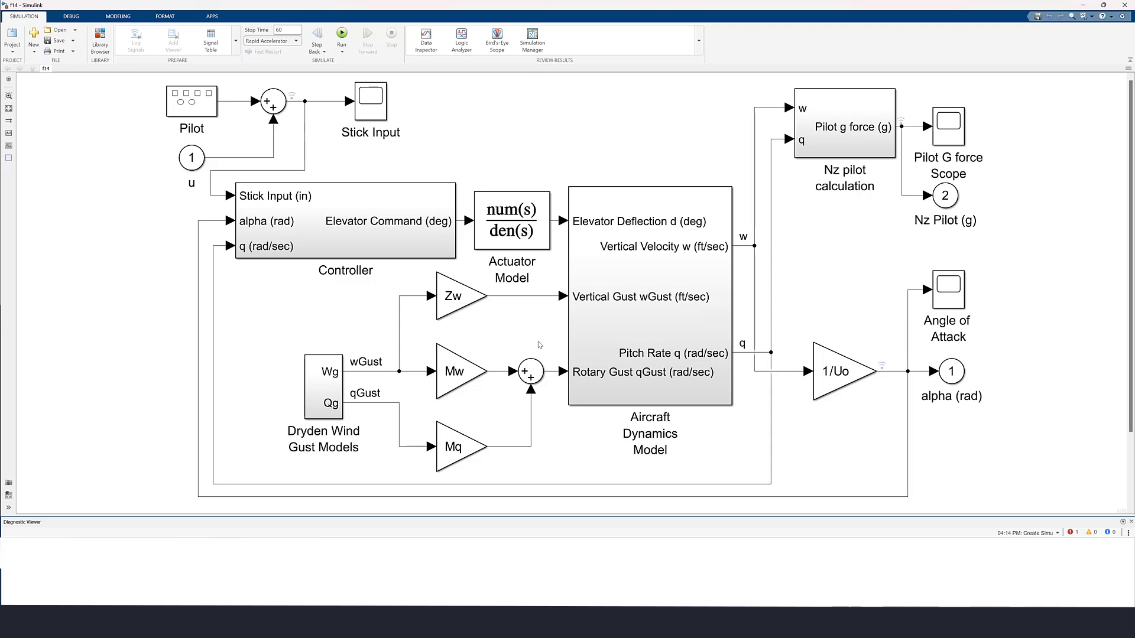
{"action": "mouse_move", "coordinate": [802, 577]}
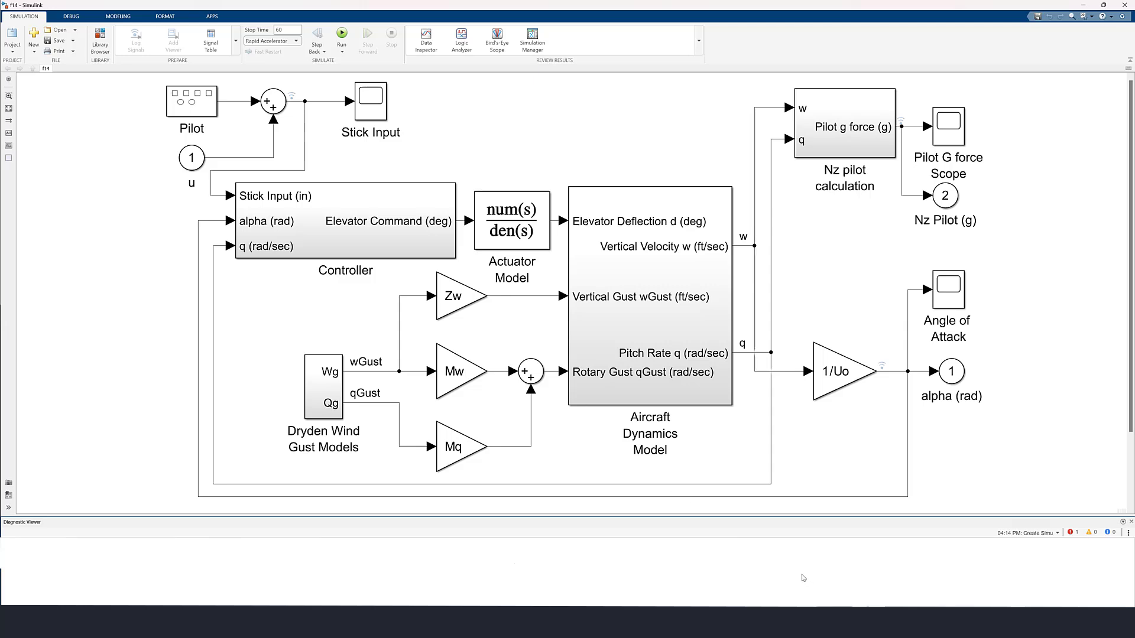
{"action": "mouse_move", "coordinate": [787, 590]}
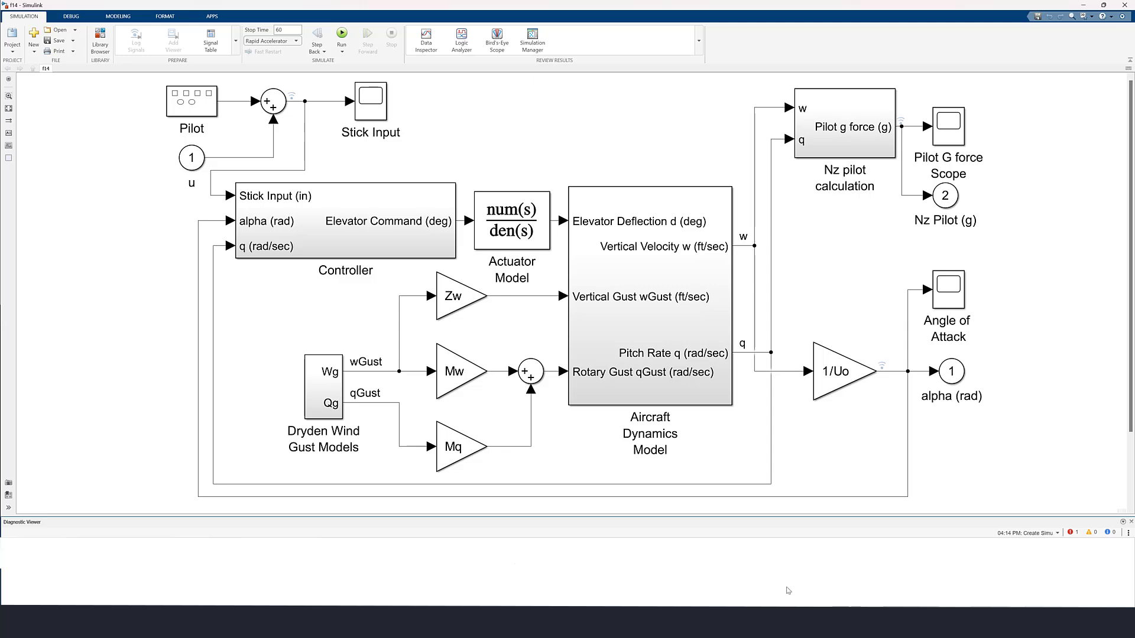
In Model Settings, set the Data Import/Export logging format to Dataset and apply
{"action": "left_click", "coordinate": [117, 16]}
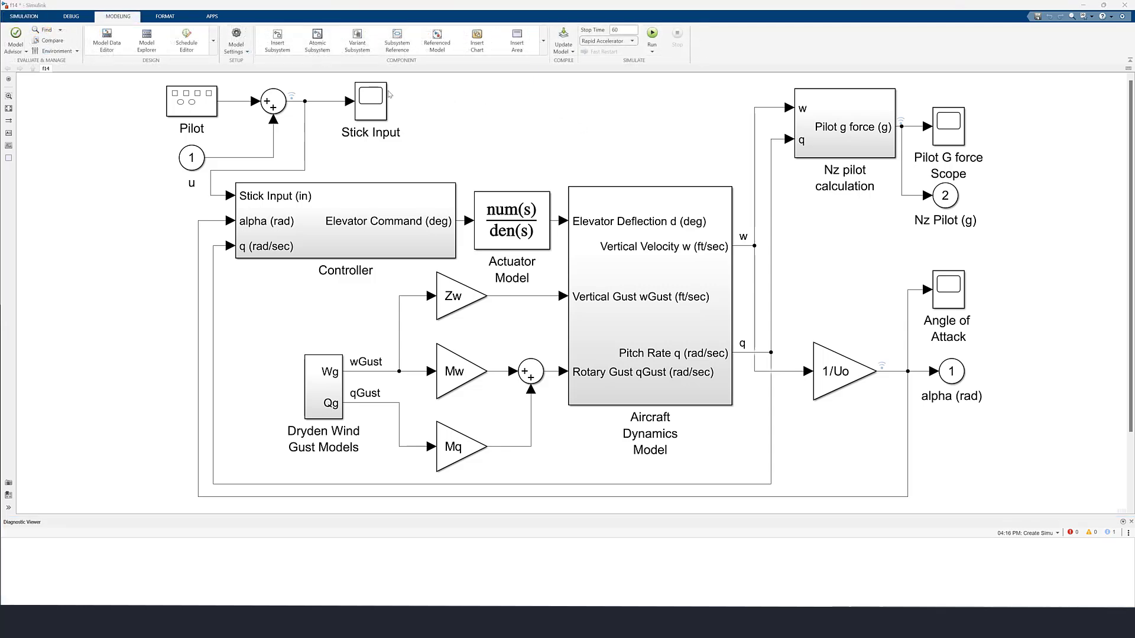
{"action": "left_click", "coordinate": [235, 40]}
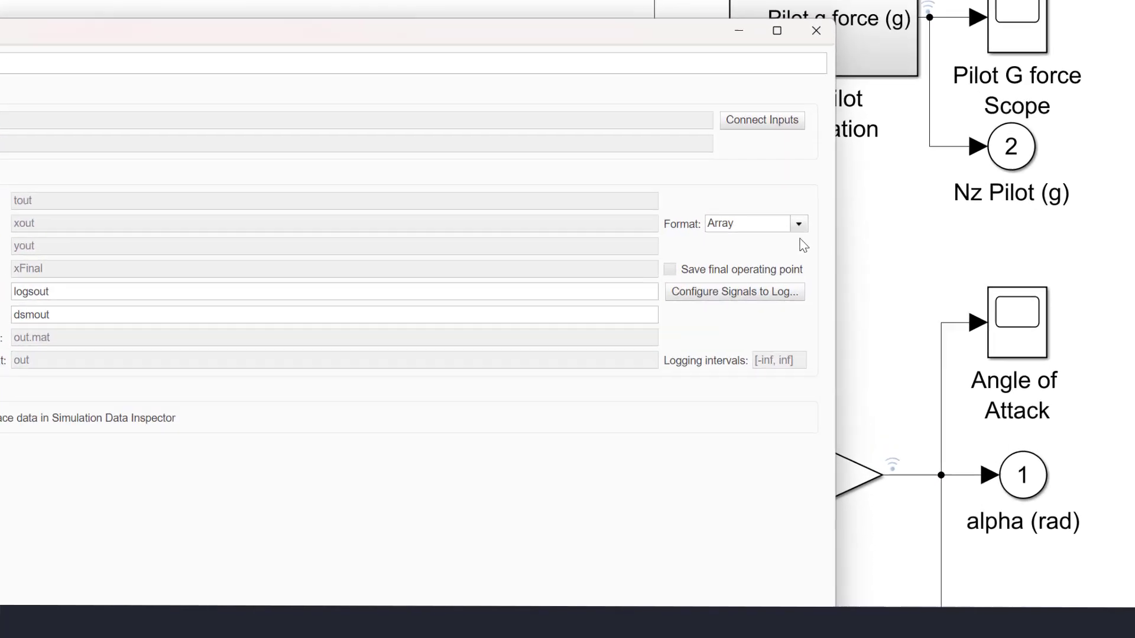
{"action": "left_click", "coordinate": [797, 223]}
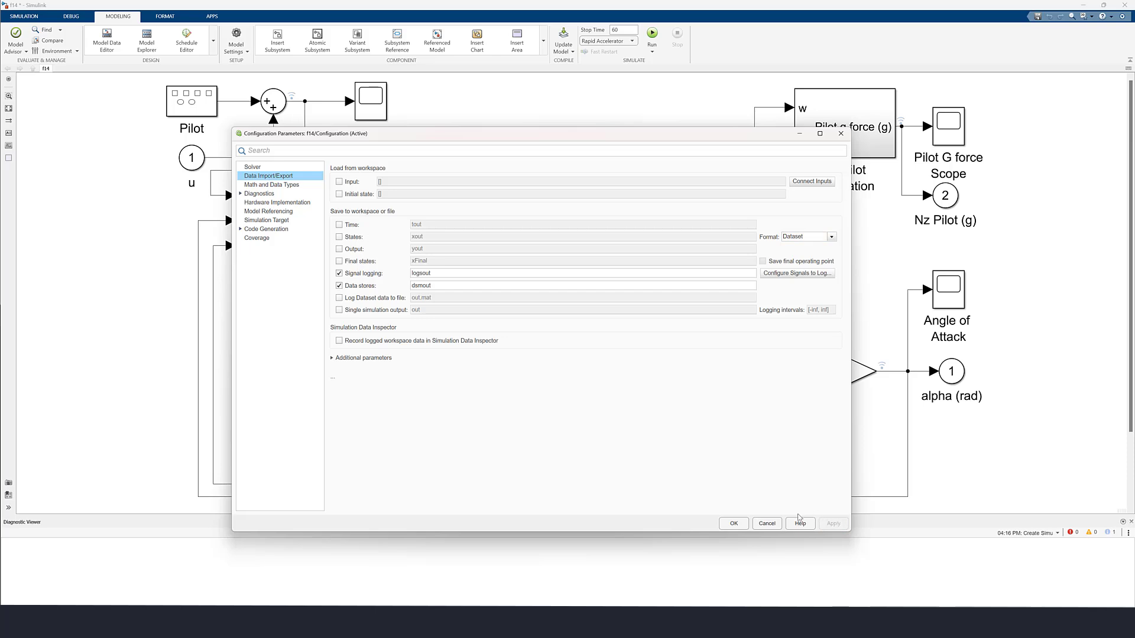
{"action": "left_click", "coordinate": [765, 523]}
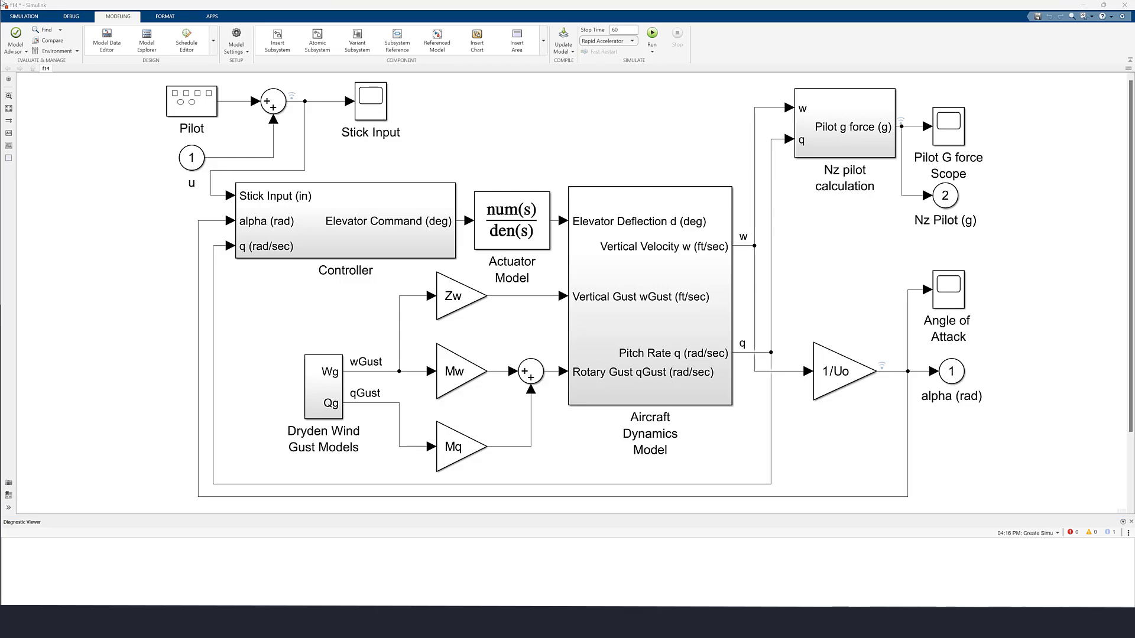
{"action": "left_click", "coordinate": [22, 17]}
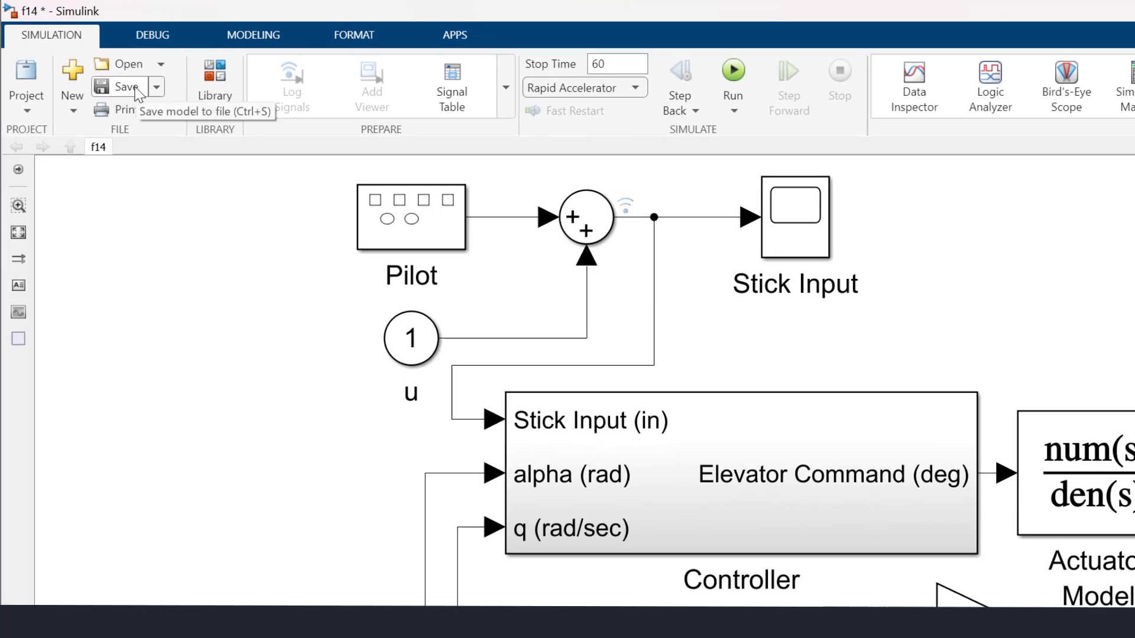
Save the f14 model and create the f14_SLSimApp simulation app from the Save menu
{"action": "left_click", "coordinate": [118, 87]}
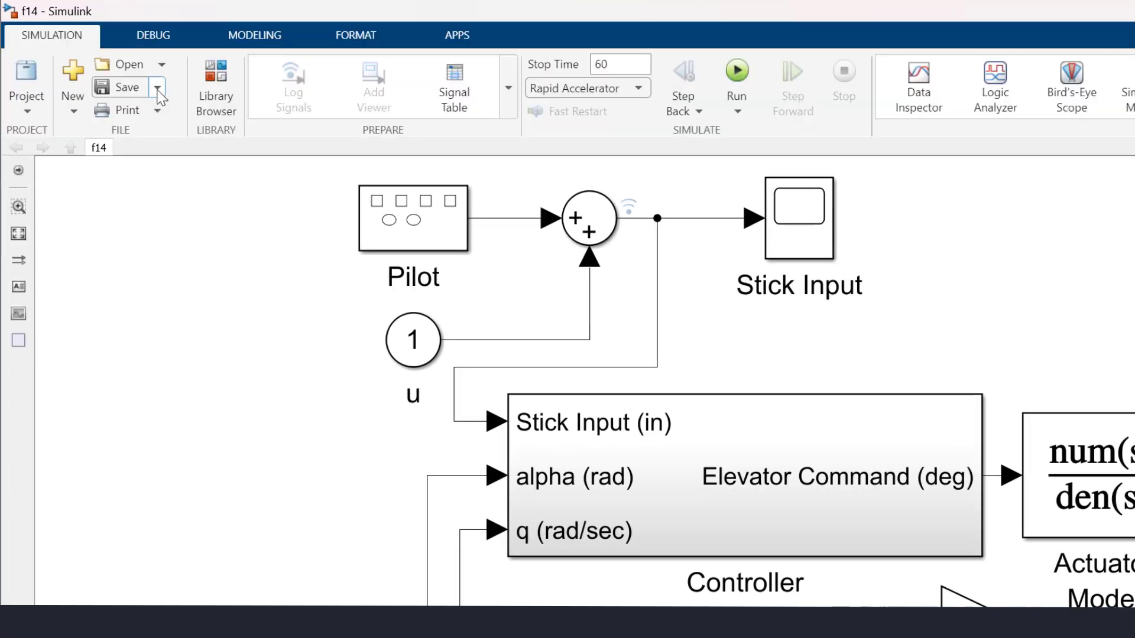
{"action": "left_click", "coordinate": [156, 87]}
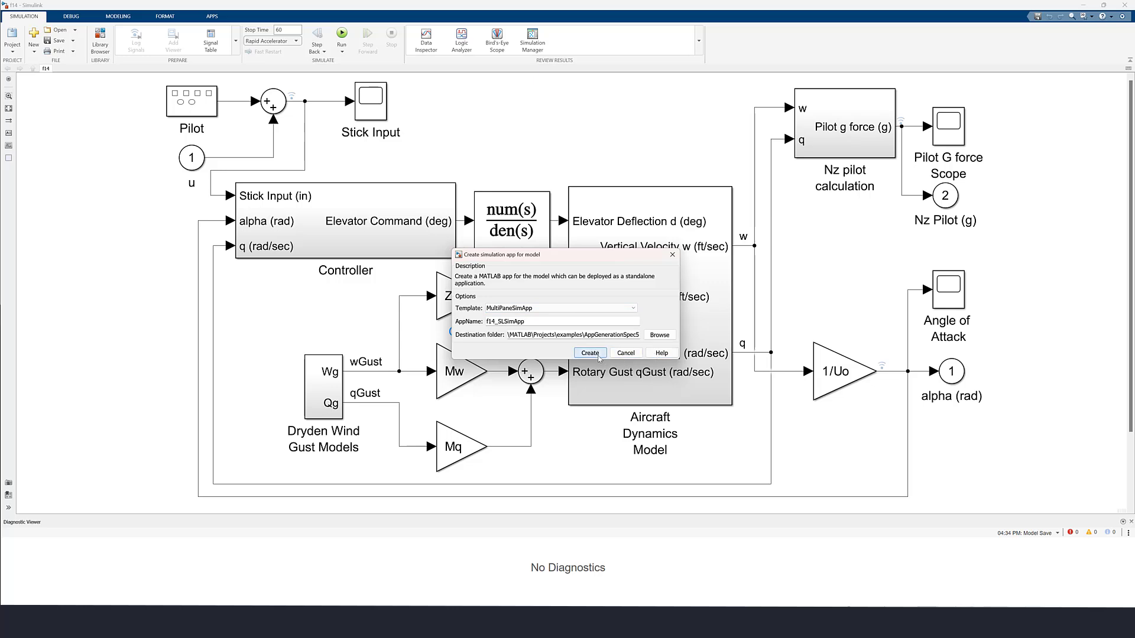
{"action": "left_click", "coordinate": [589, 353]}
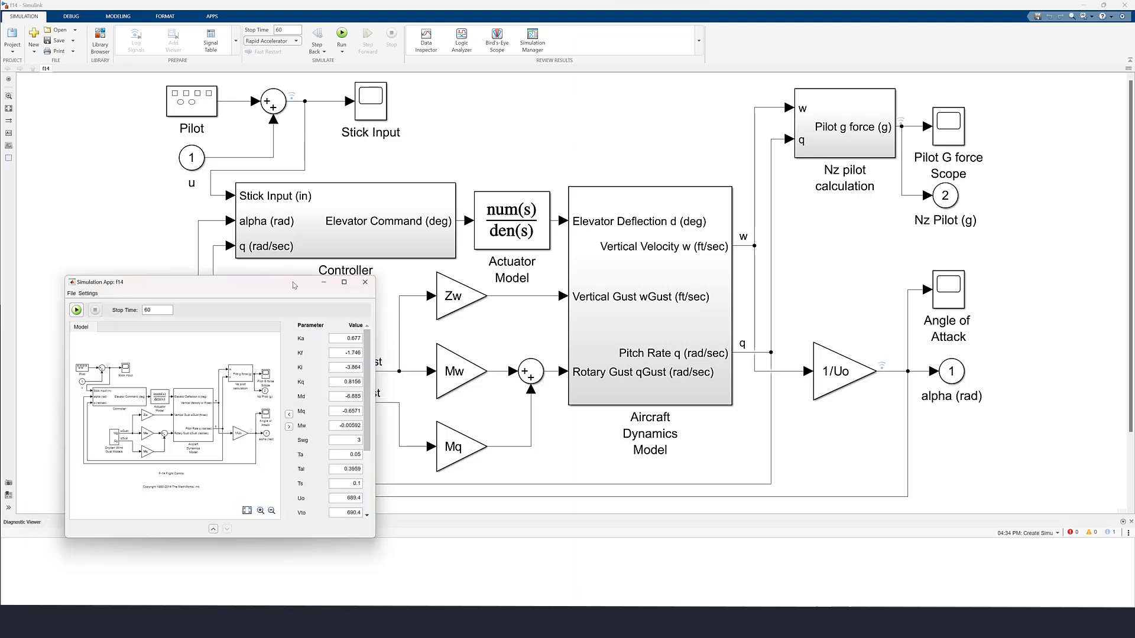
Maximize the Simulation App window and run the F-14 simulation to its 60 s stop time
{"action": "left_click", "coordinate": [343, 282]}
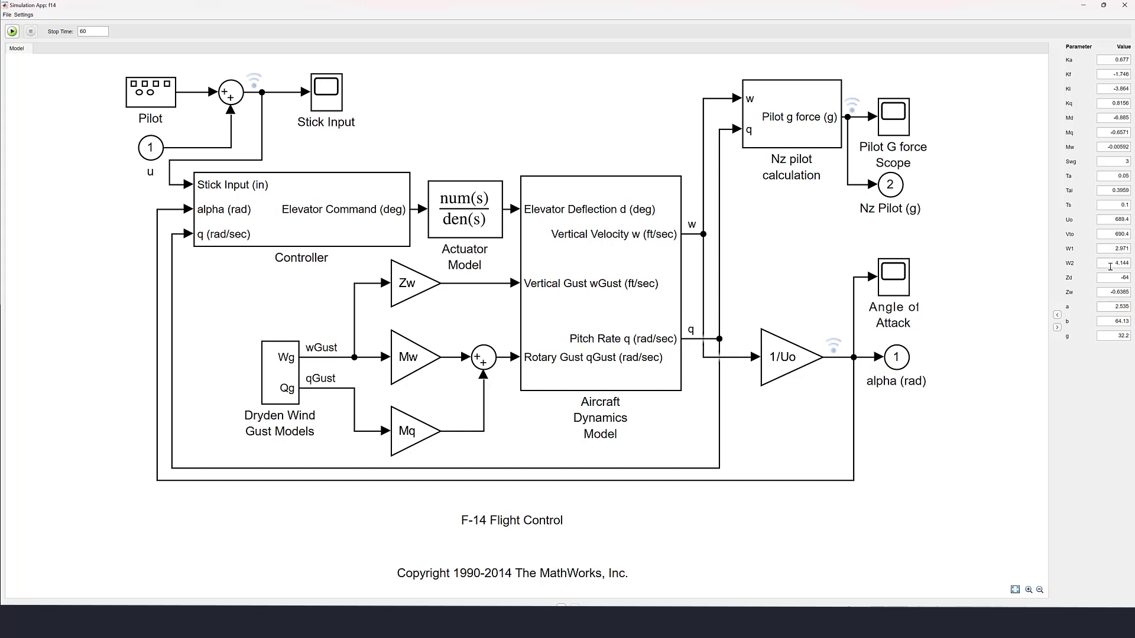
{"action": "mouse_move", "coordinate": [1085, 351]}
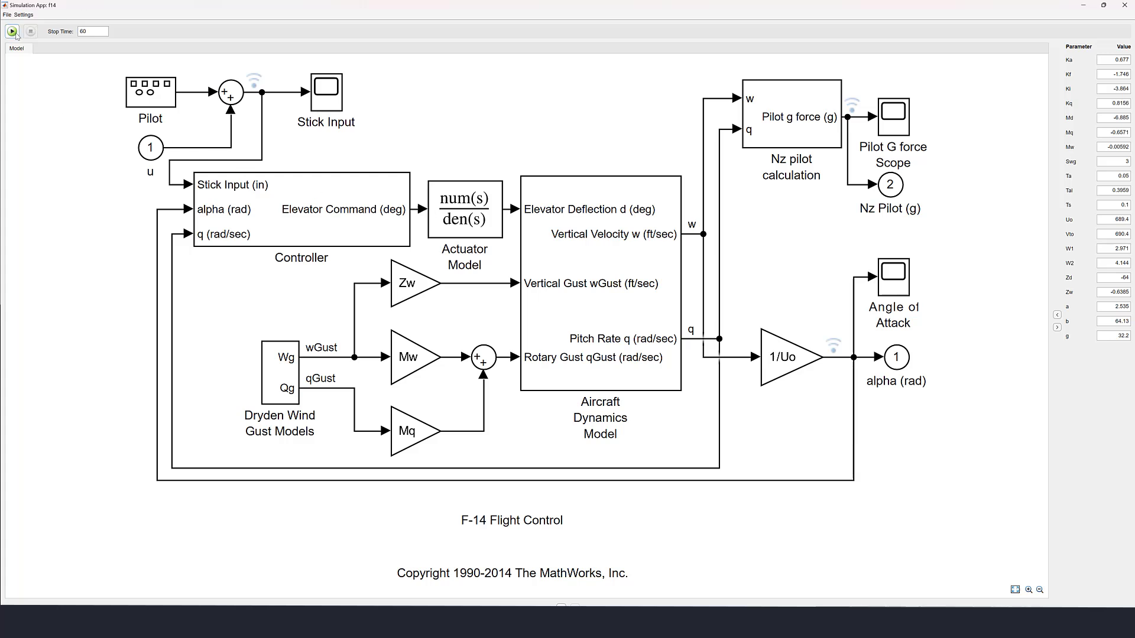
{"action": "left_click", "coordinate": [12, 32]}
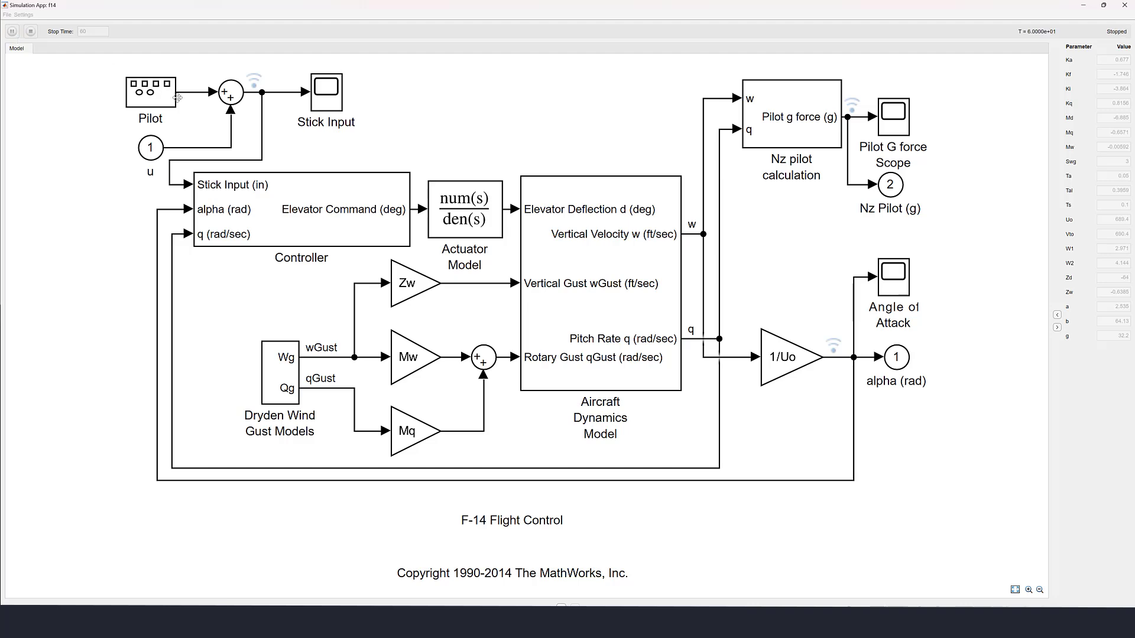
{"action": "mouse_move", "coordinate": [245, 174]}
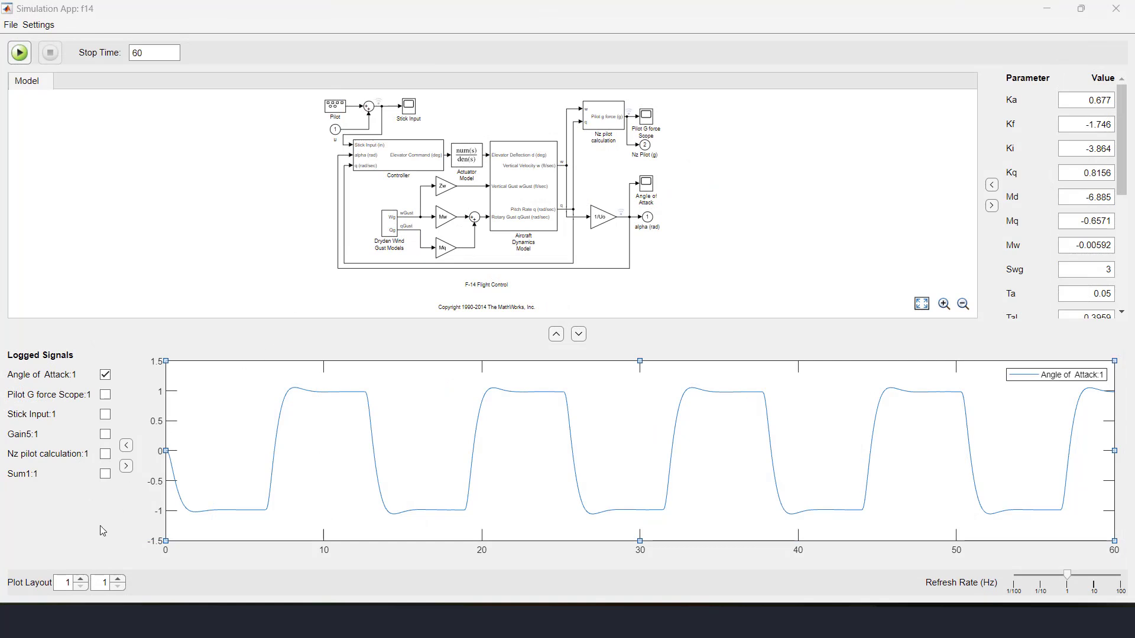
Try 2x1 and 2x2 plot layouts, ending with 1 row by 2 columns
{"action": "left_click", "coordinate": [81, 580]}
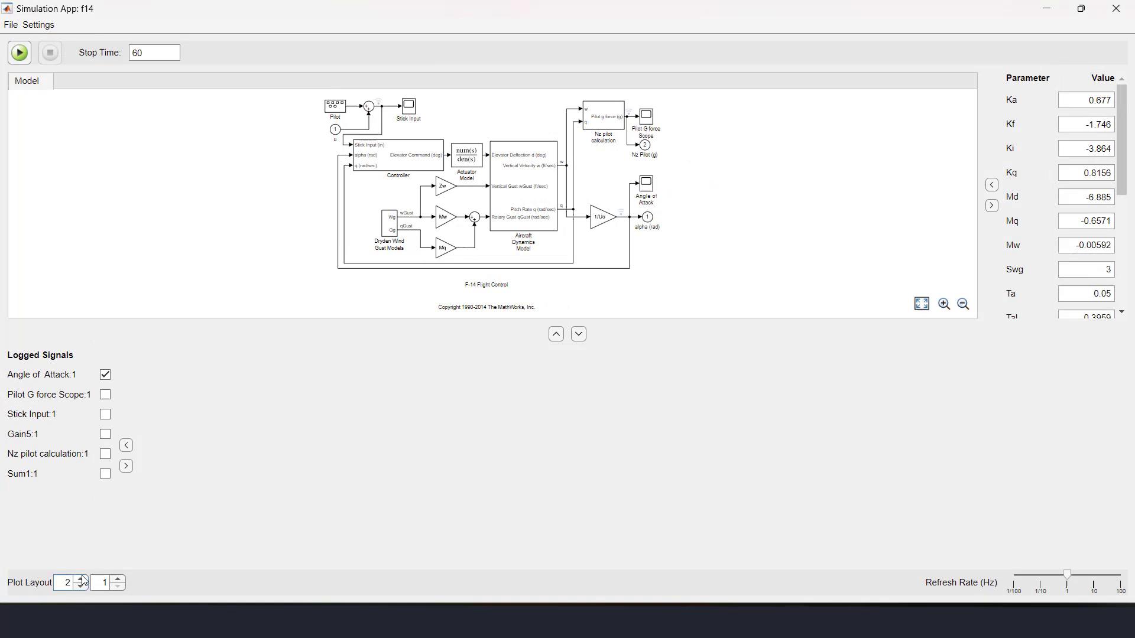
{"action": "left_click", "coordinate": [117, 587]}
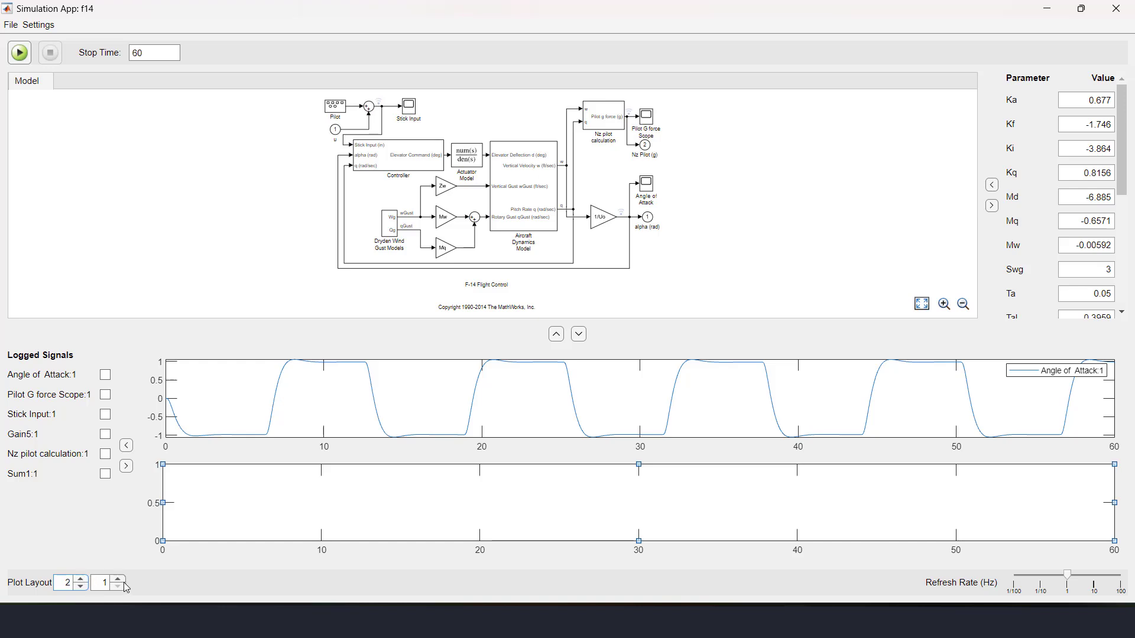
{"action": "left_click", "coordinate": [118, 579]}
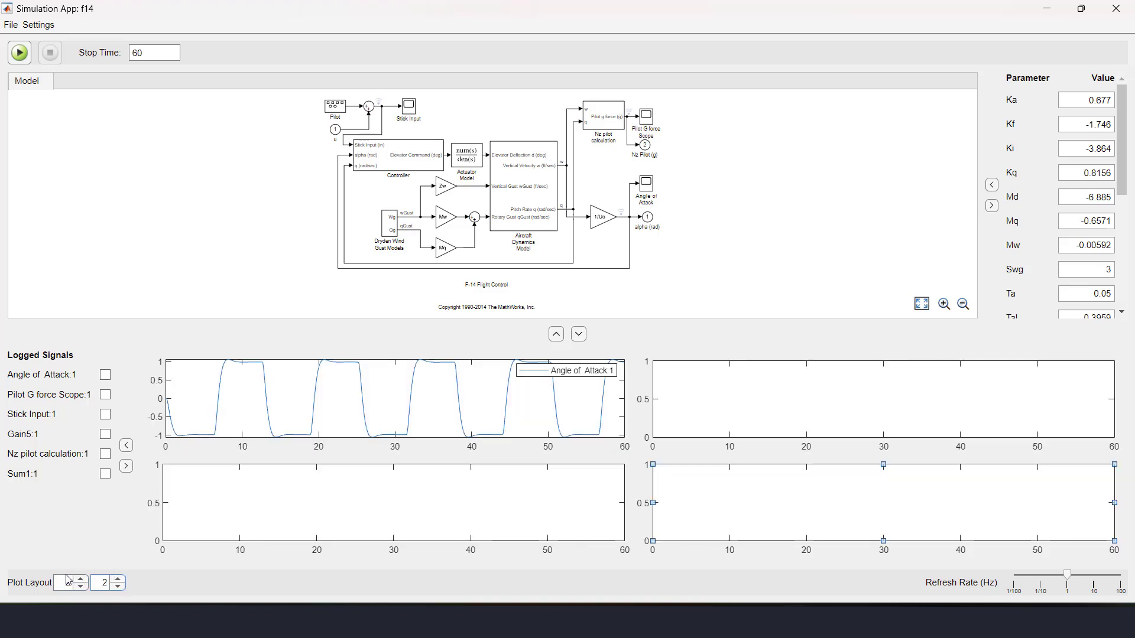
{"action": "left_click", "coordinate": [81, 579]}
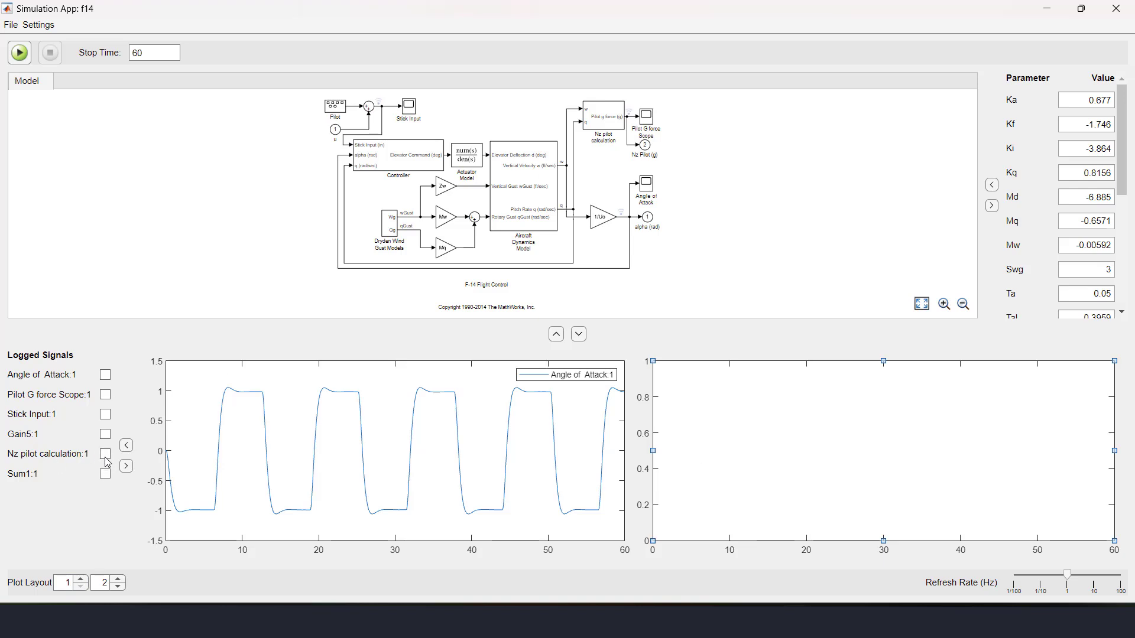
Plot Nz pilot, Stick Input and Angle of Attack on the right axes, and Pilot G force Scope on the left
{"action": "left_click", "coordinate": [104, 454]}
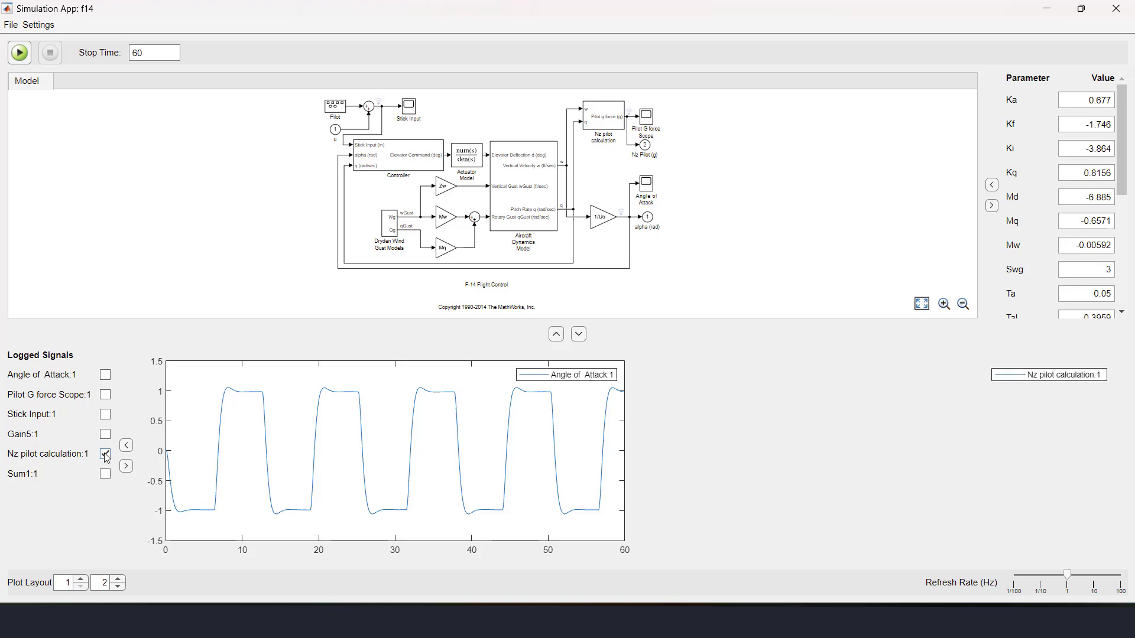
{"action": "left_click", "coordinate": [104, 454]}
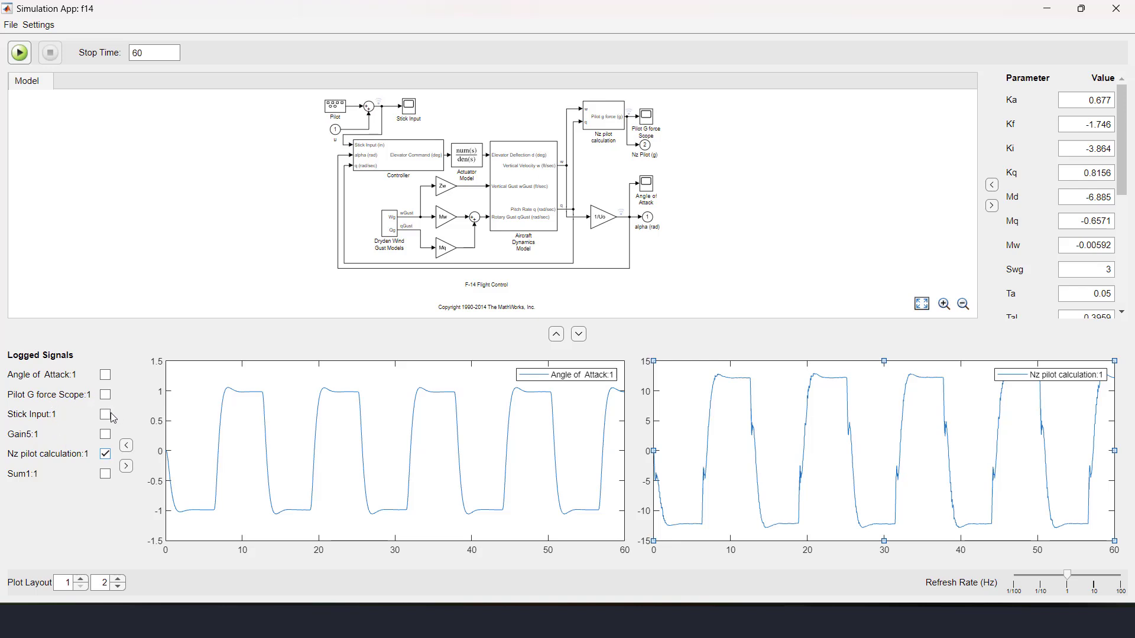
{"action": "left_click", "coordinate": [105, 414]}
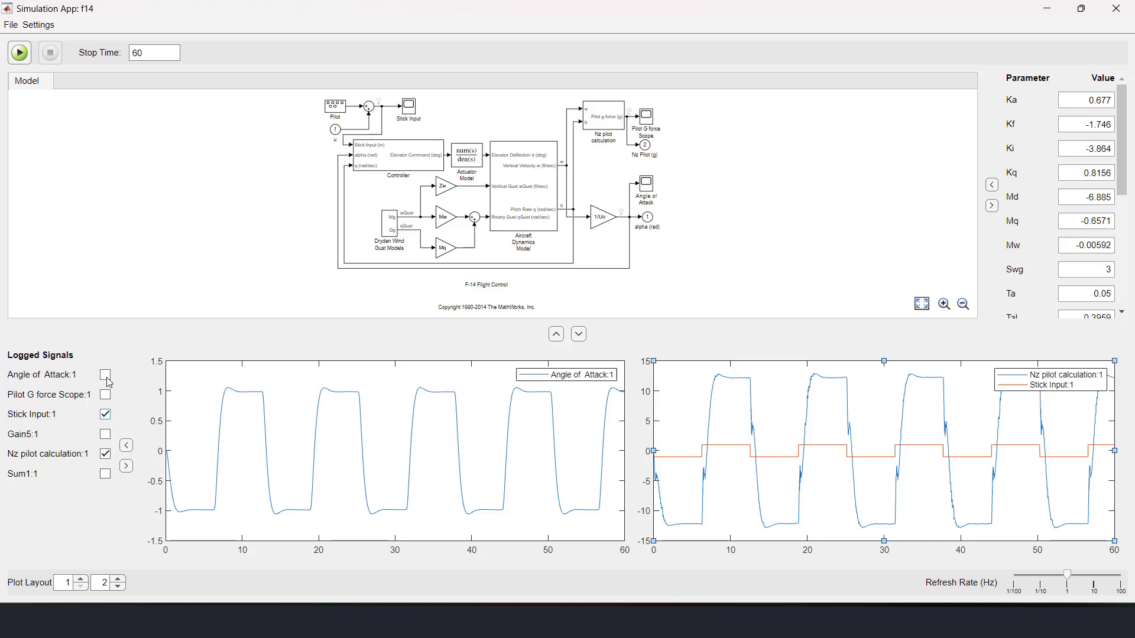
{"action": "left_click", "coordinate": [105, 375]}
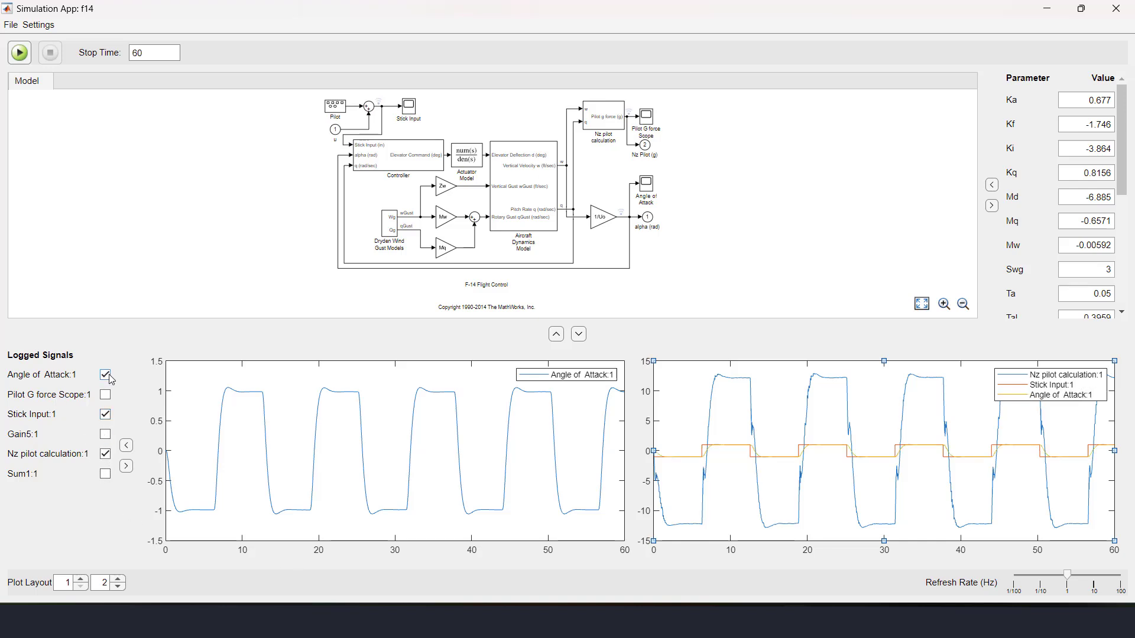
{"action": "left_click", "coordinate": [105, 375]}
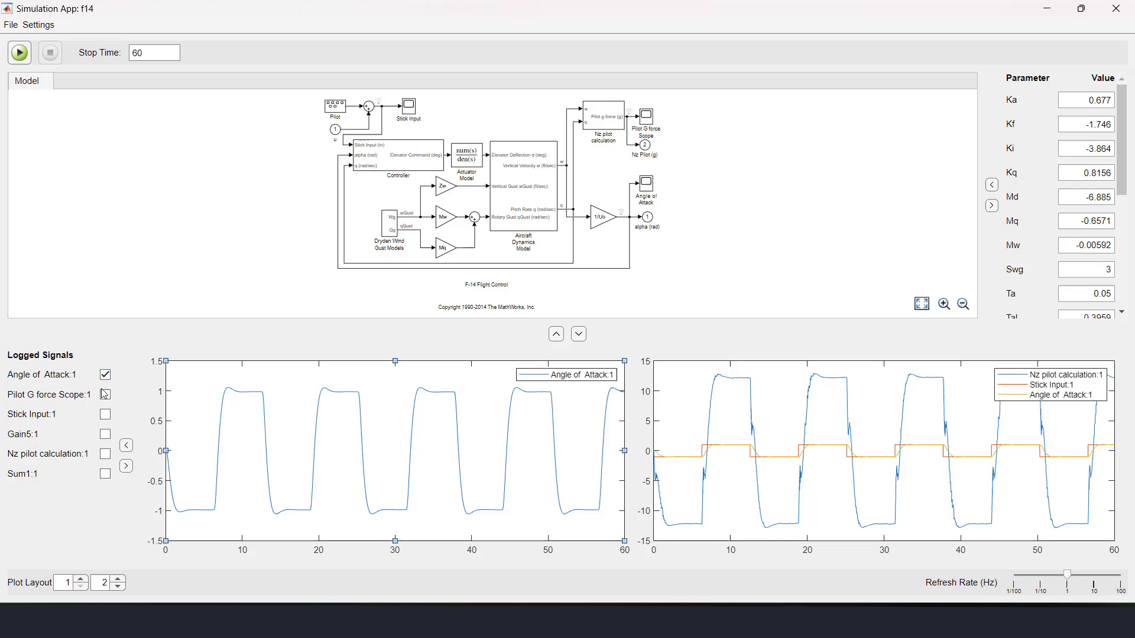
{"action": "left_click", "coordinate": [104, 394]}
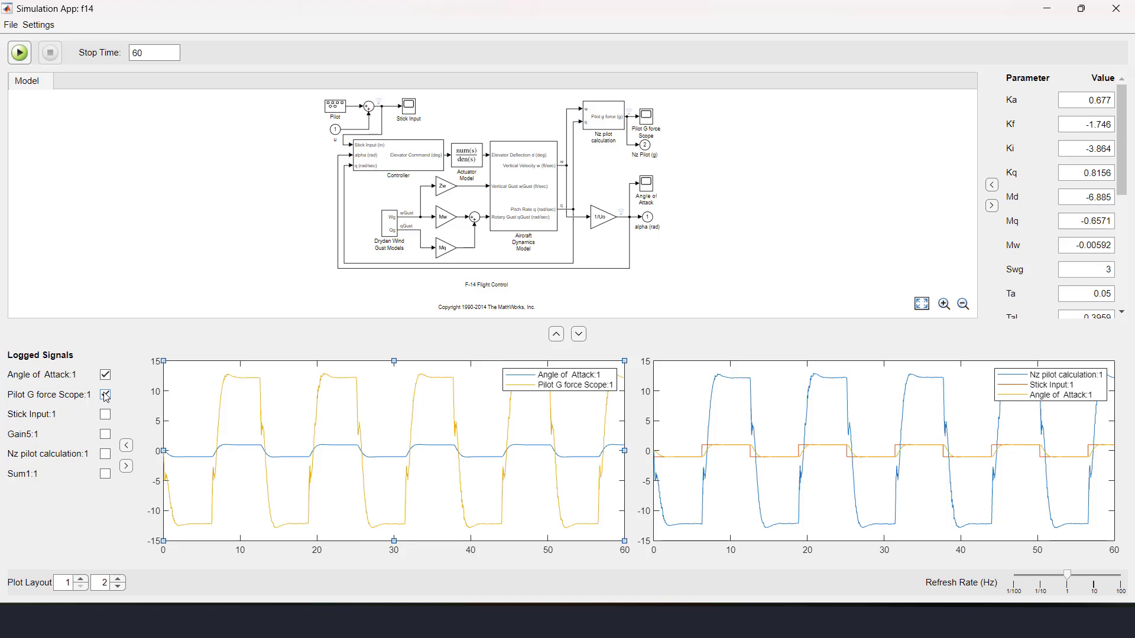